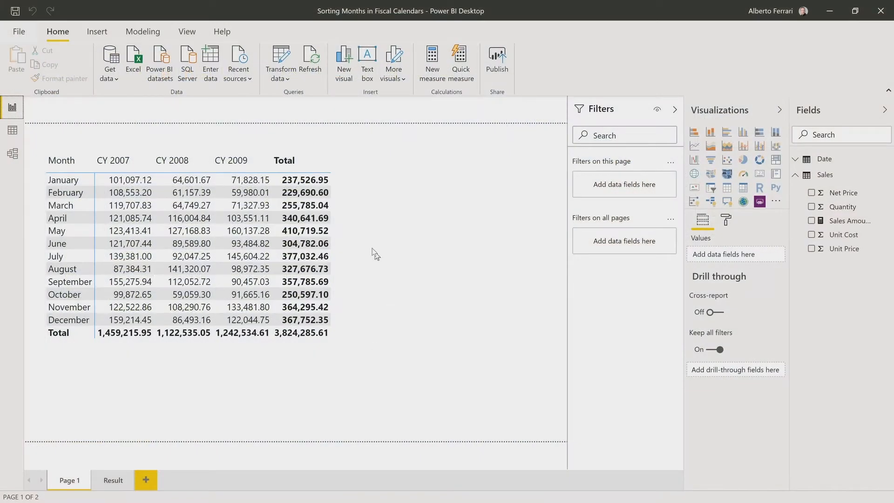
Replace Year with Fiscal Year on the matrix columns, showing FY 2006 to FY 2009
left_click(199, 257)
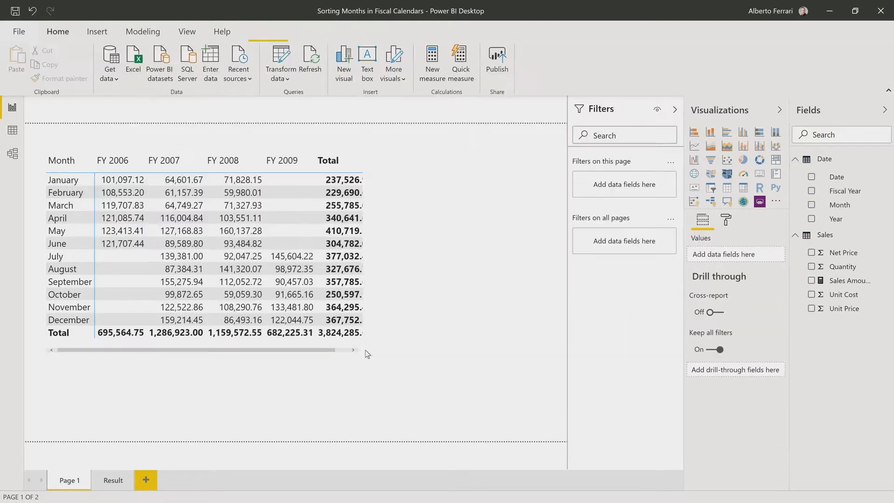
left_click(199, 257)
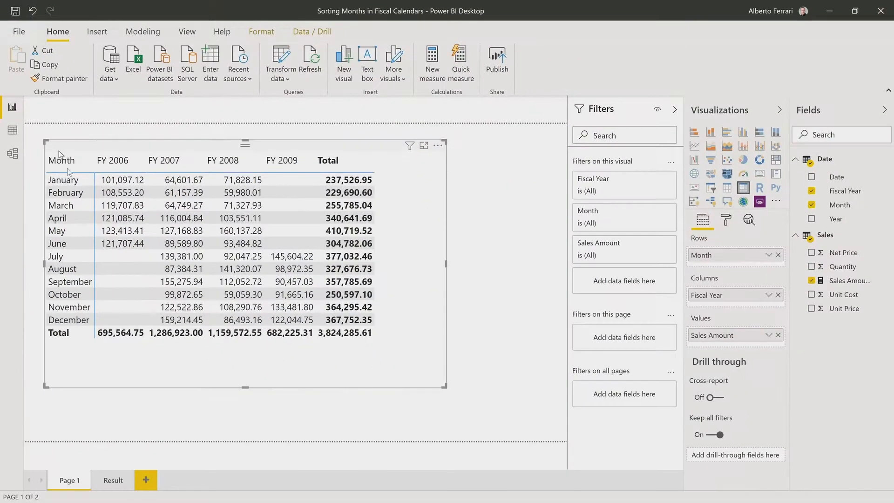
Switch to the data view and show the Date table's DAX definition with Month Number
left_click(12, 131)
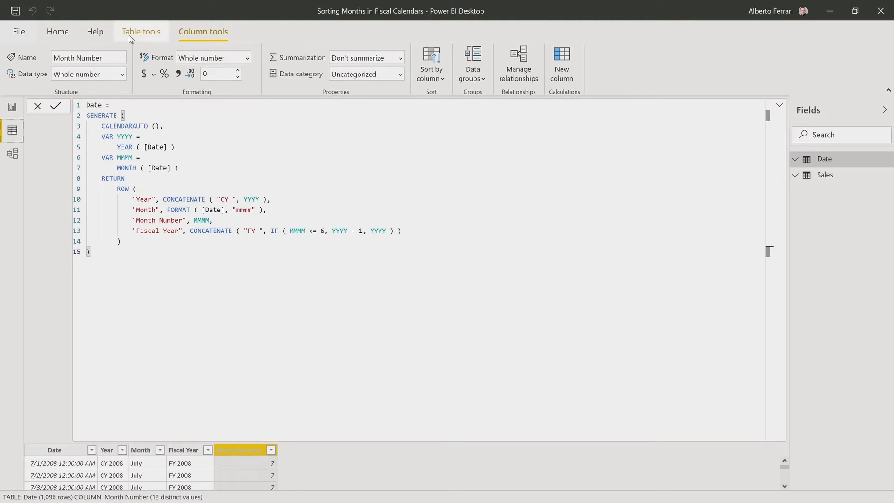
mouse_move(160, 41)
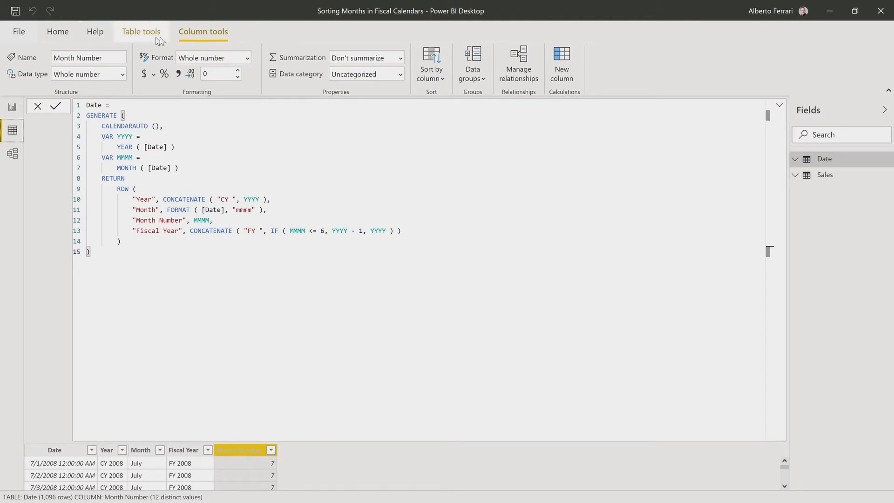
mouse_move(57, 32)
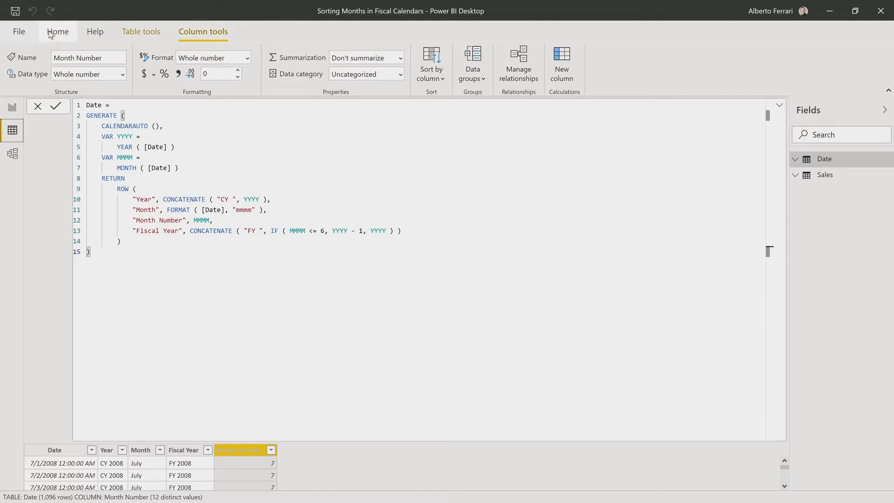
Add Fiscal Month Number = IF(Month Number > 6, Month Number - 6, Month Number + 6) so July is 1
left_click(58, 32)
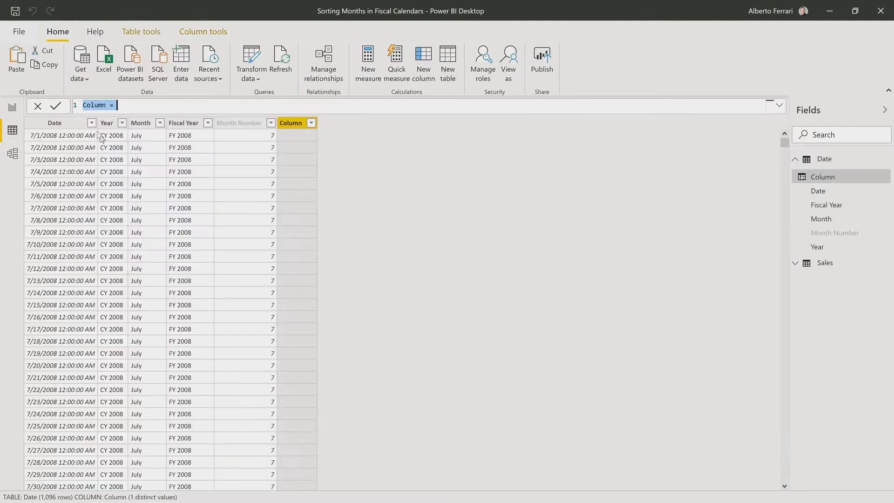
type("Fis")
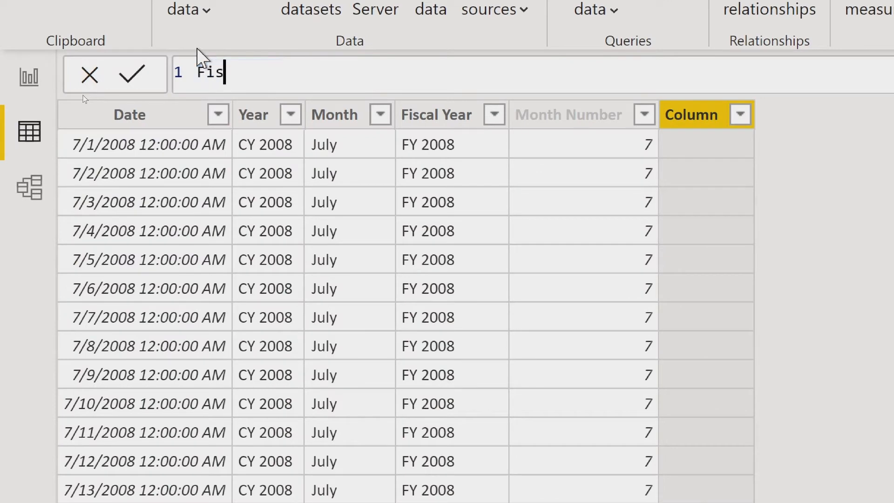
type("cal Month Number =")
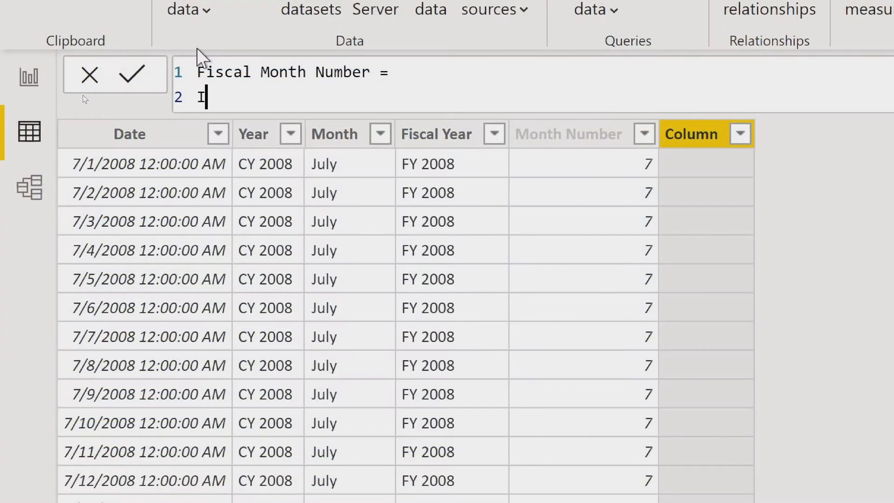
type("IF (")
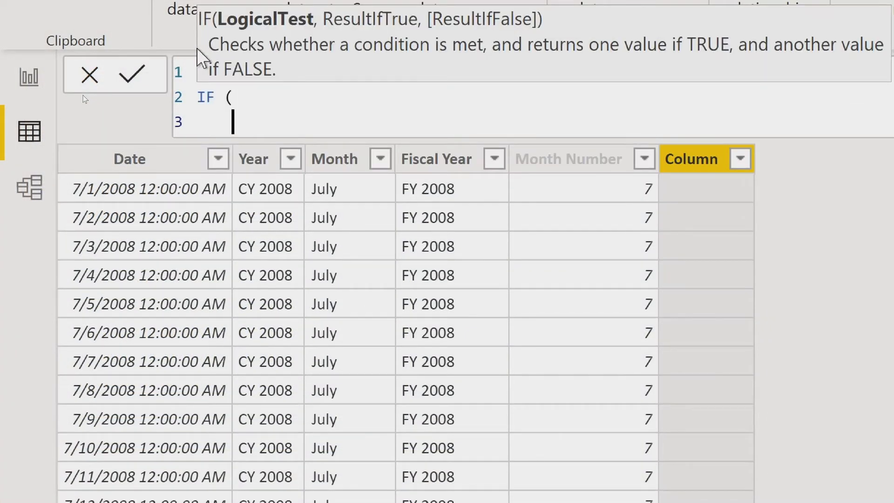
type("Month Number] >=")
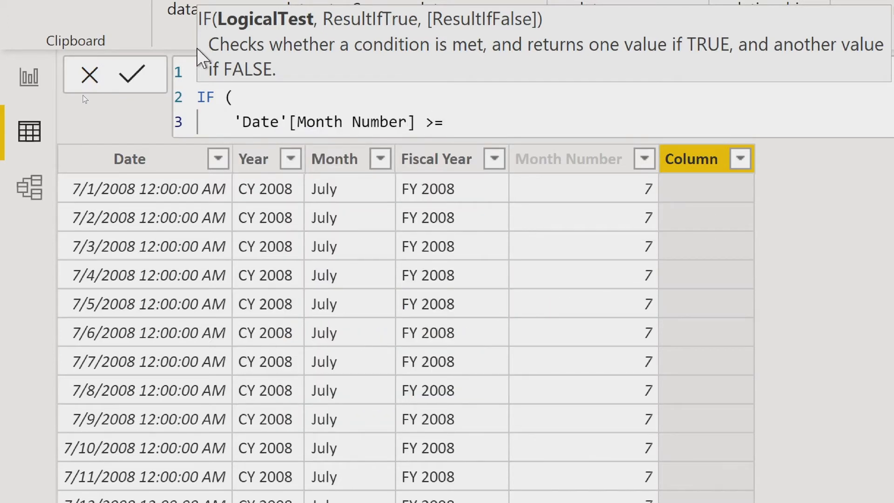
type("6,")
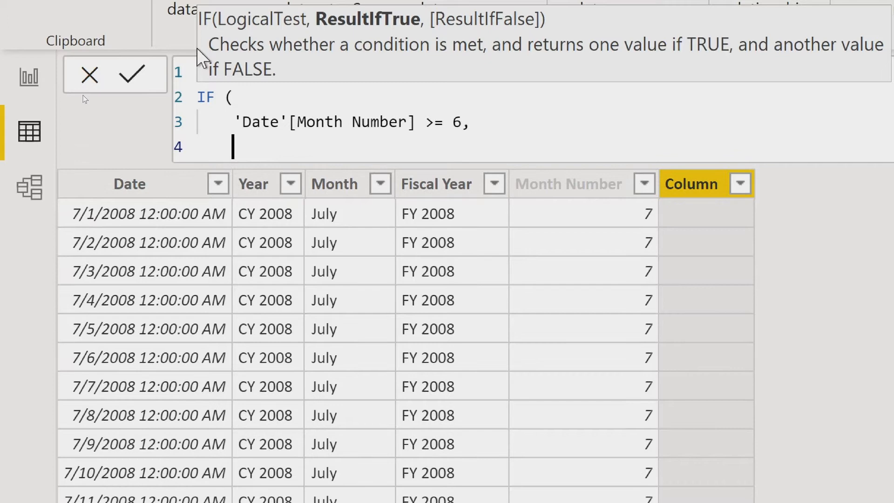
type("'Date'")
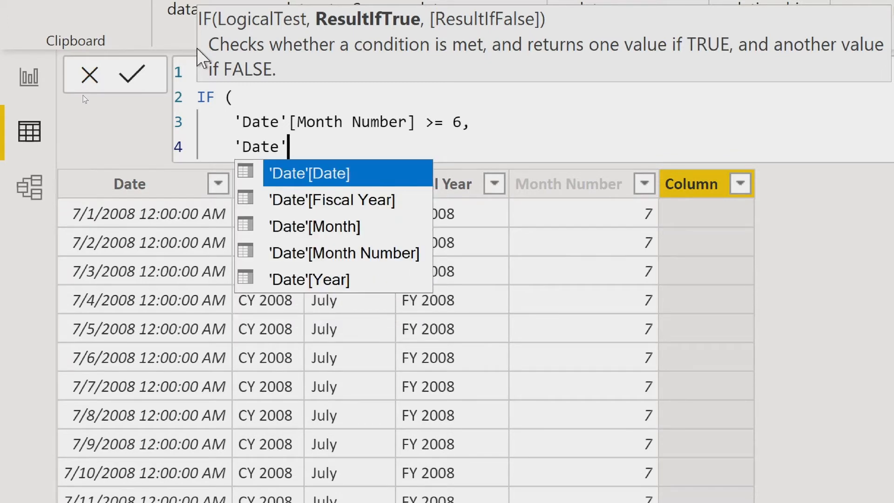
type("[Month Number] - 6")
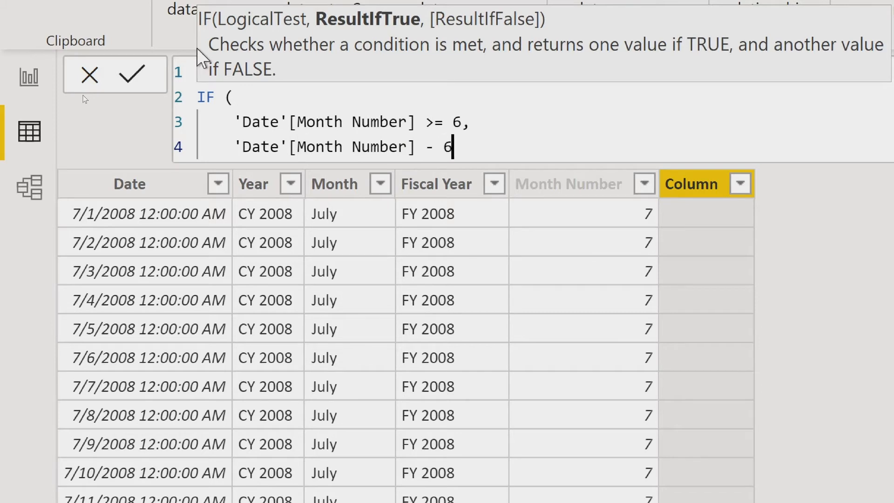
key("Backspace")
type("'D")
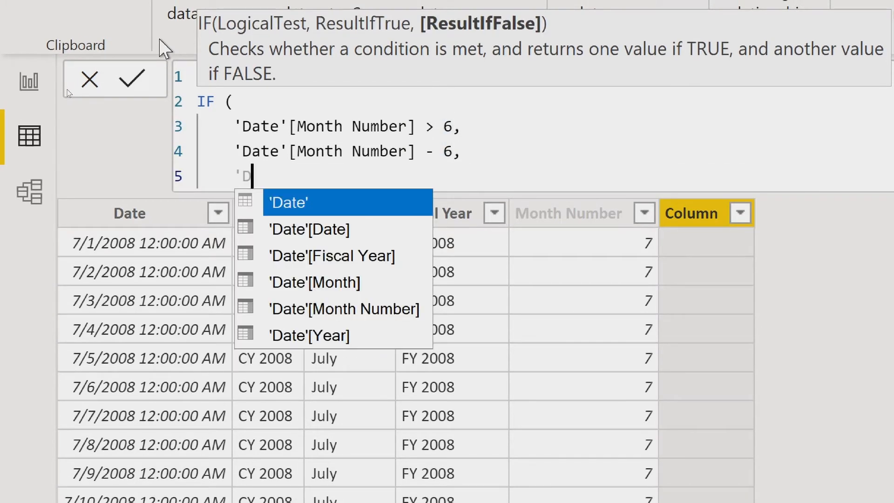
left_click(344, 309)
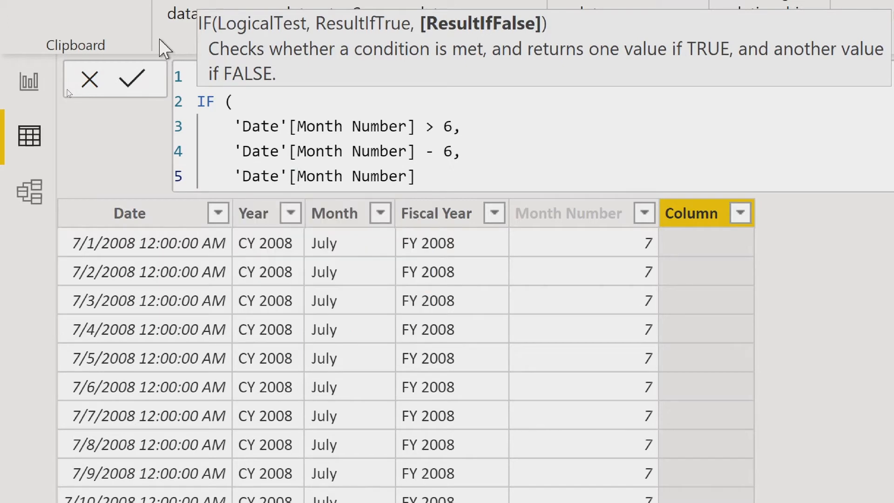
type("+ 6")
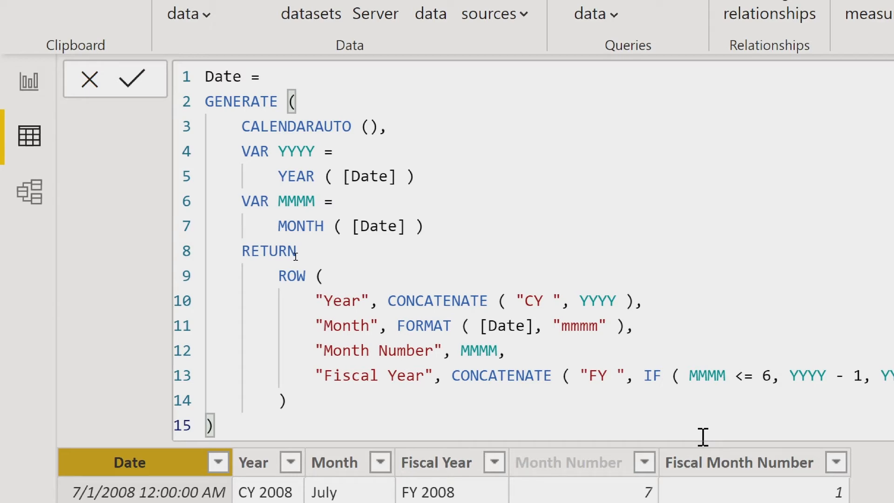
mouse_move(602, 158)
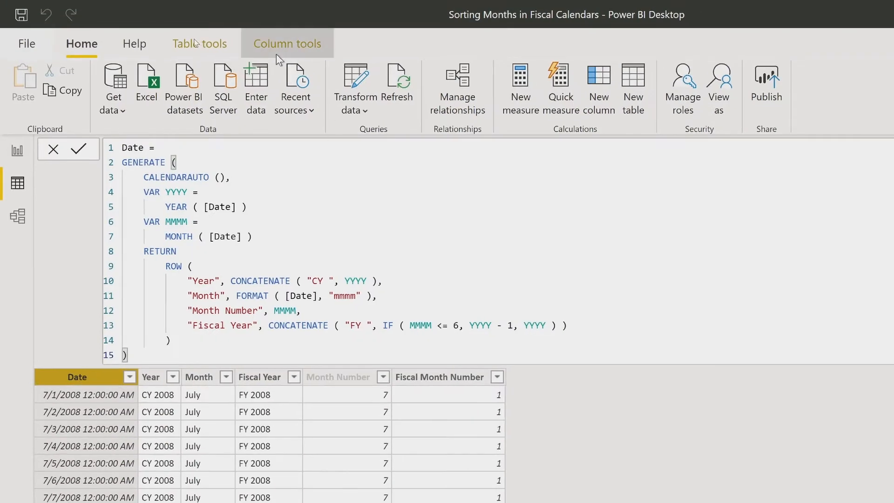
mouse_move(521, 103)
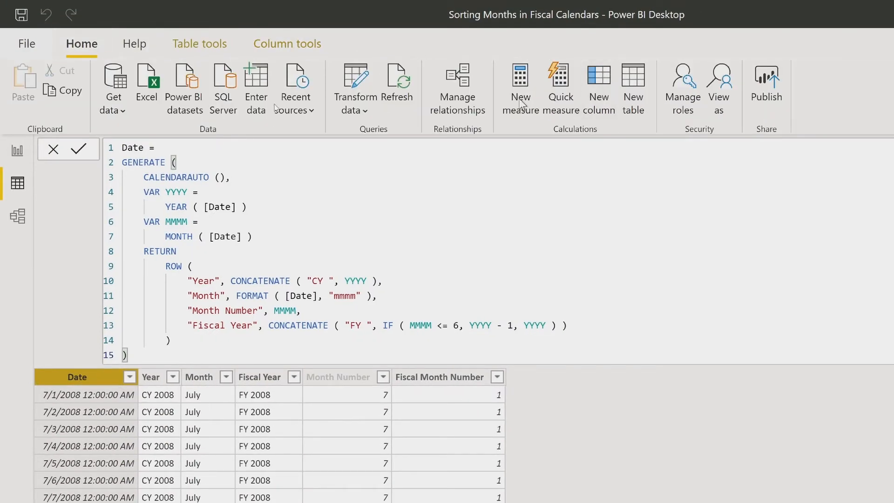
Add a Fiscal Month column defined as 'Date'[Month], repeating the month name
left_click(598, 86)
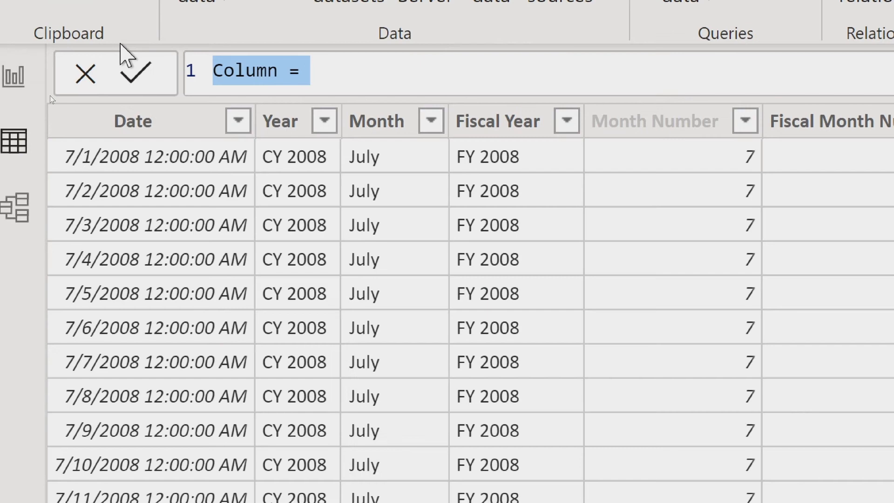
type("Fiscal Month")
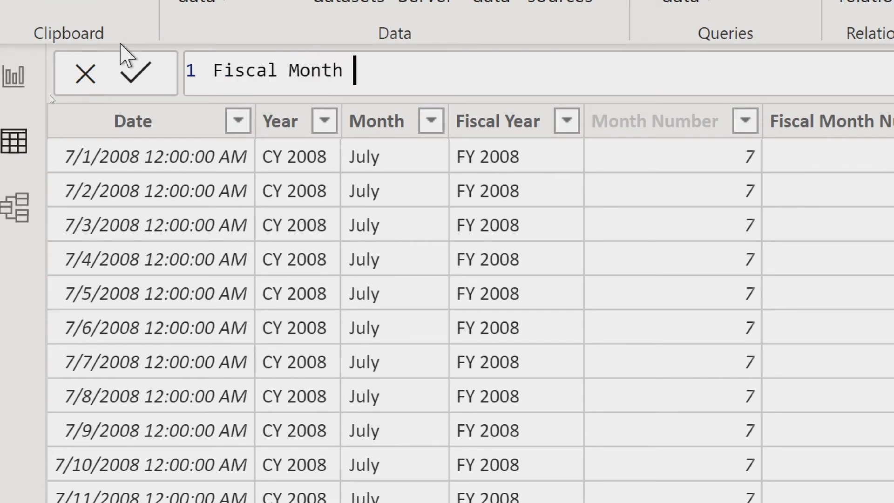
type("= Da")
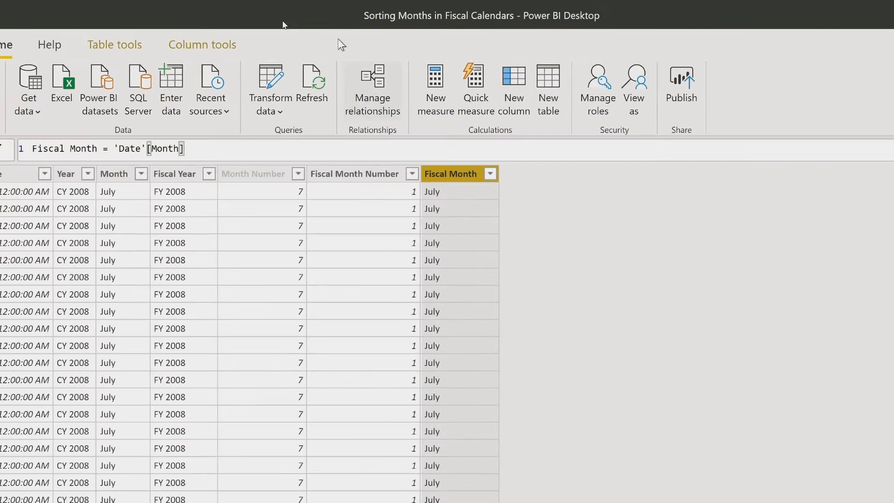
Set Fiscal Month to sort by Fiscal Month Number via Column tools
left_click(202, 44)
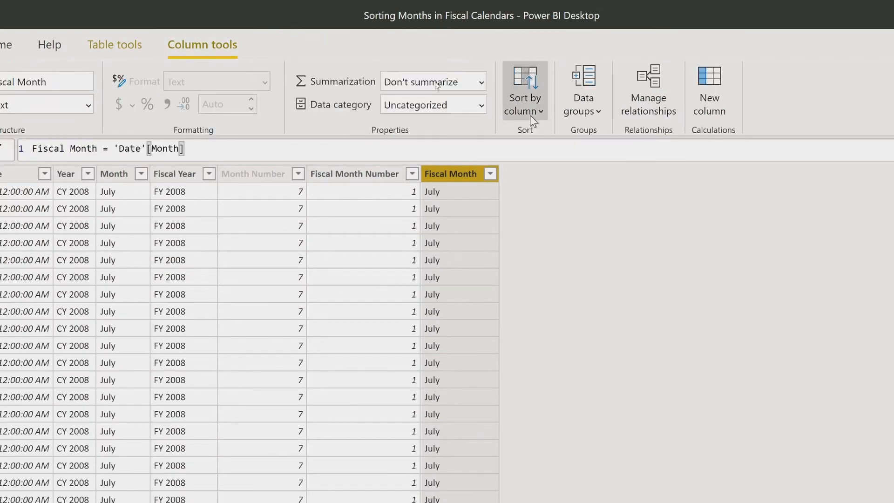
left_click(524, 92)
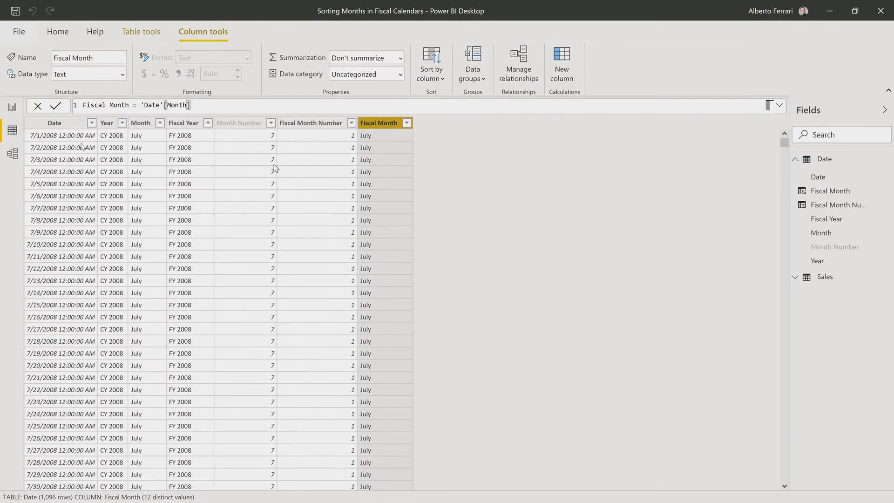
Return to report view and remove Month from the matrix rows
left_click(12, 108)
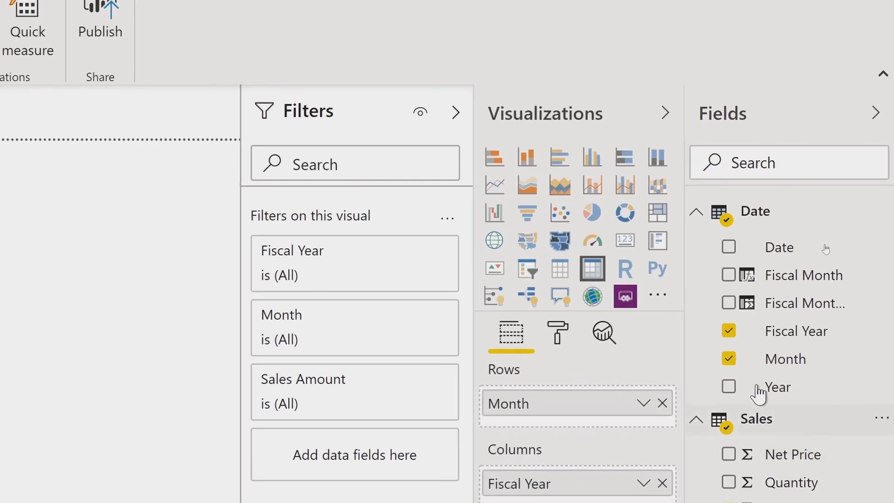
left_click(729, 358)
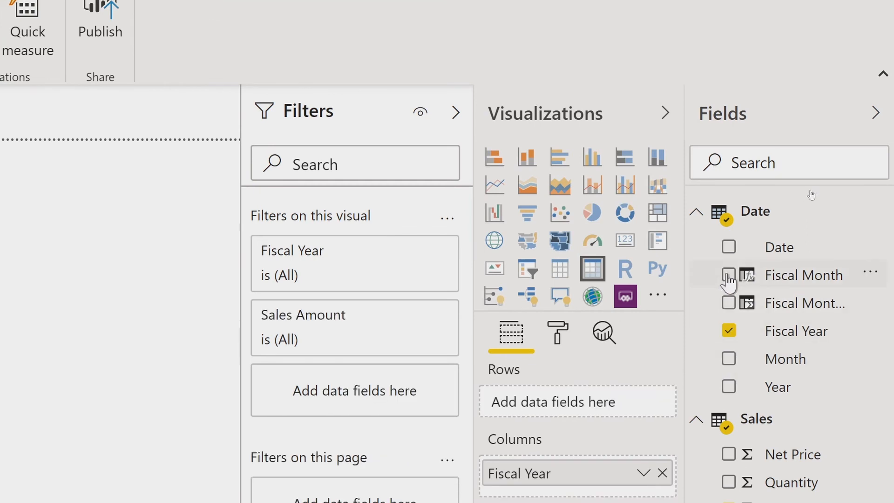
mouse_move(685, 288)
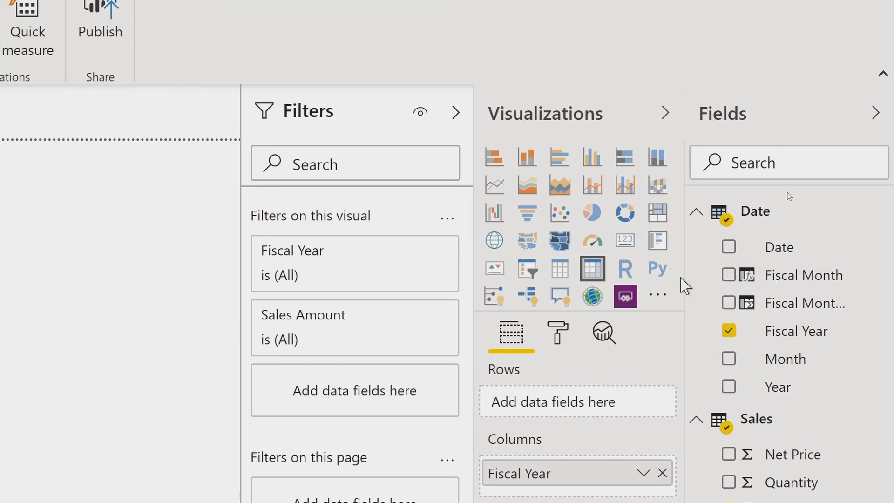
mouse_move(690, 278)
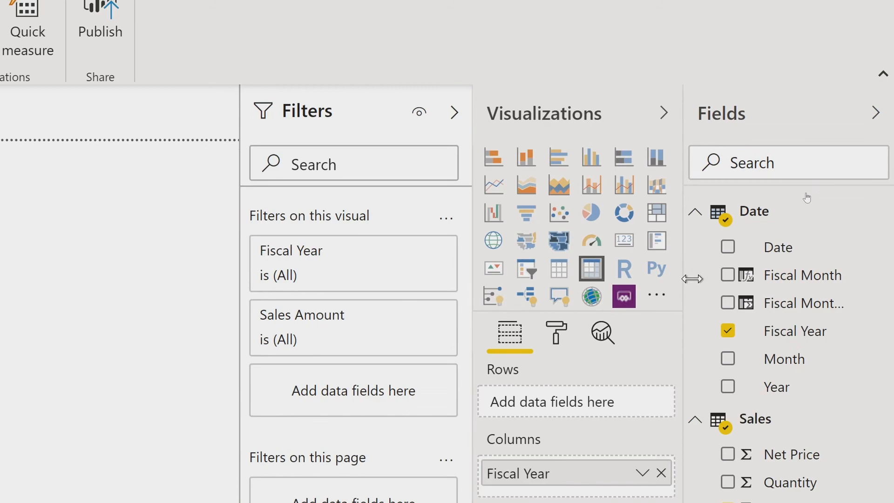